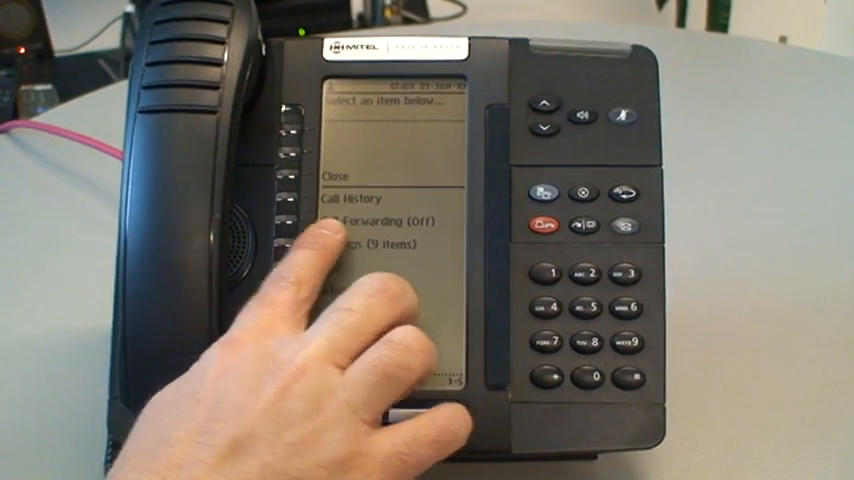
pyautogui.click(384, 222)
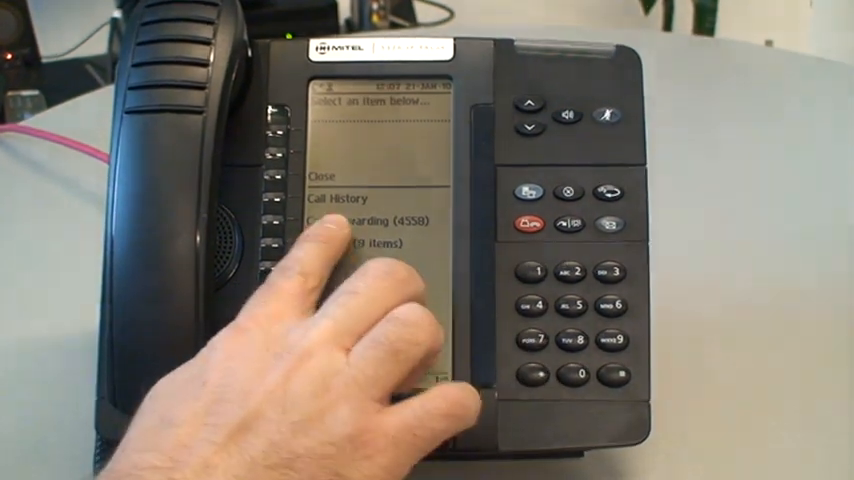
pyautogui.click(364, 220)
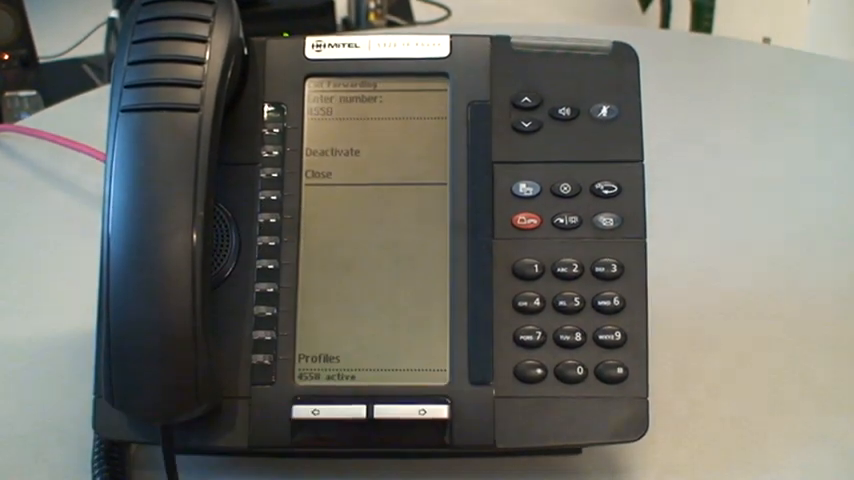